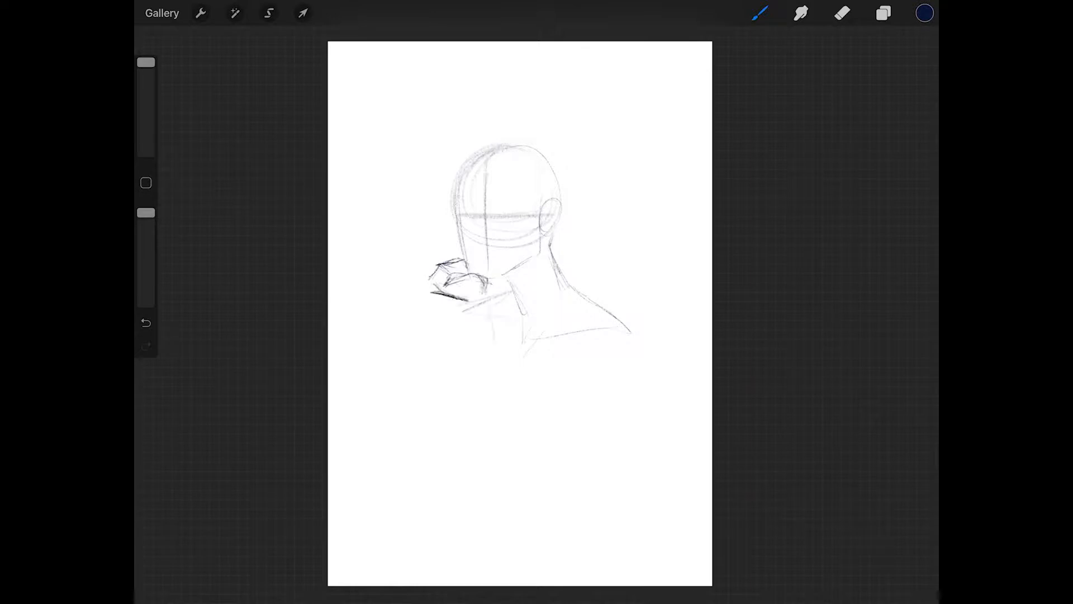
Draw a loose pencil circle for the head near the top of a fresh canvas
left_click_drag(451, 280, 458, 410)
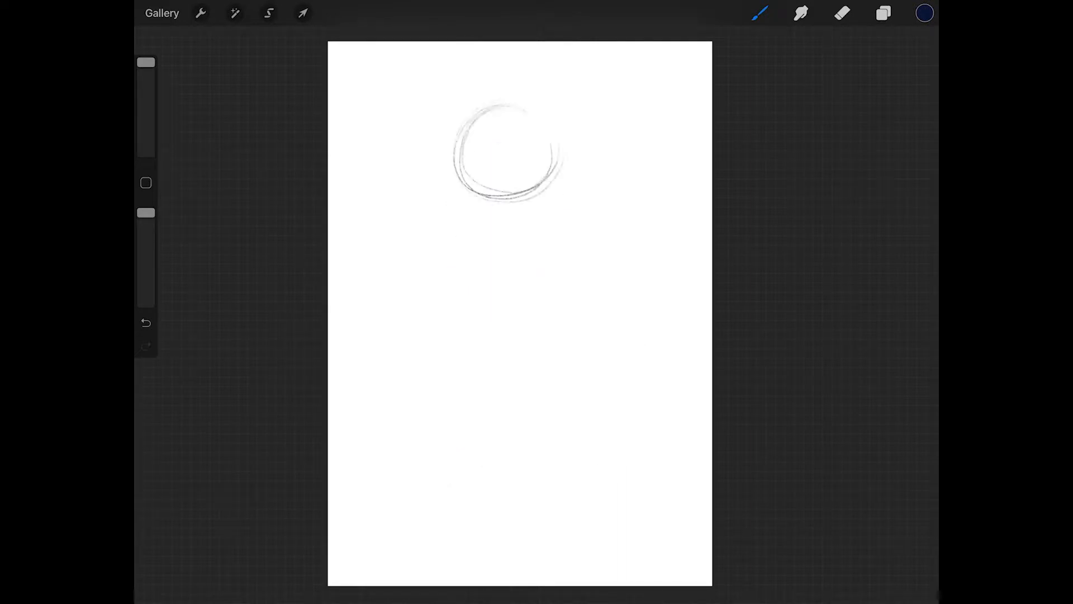
Sketch jaw construction lines, neck, shoulders, torso and folded arms in light pencil strokes
left_click_drag(540, 205, 555, 342)
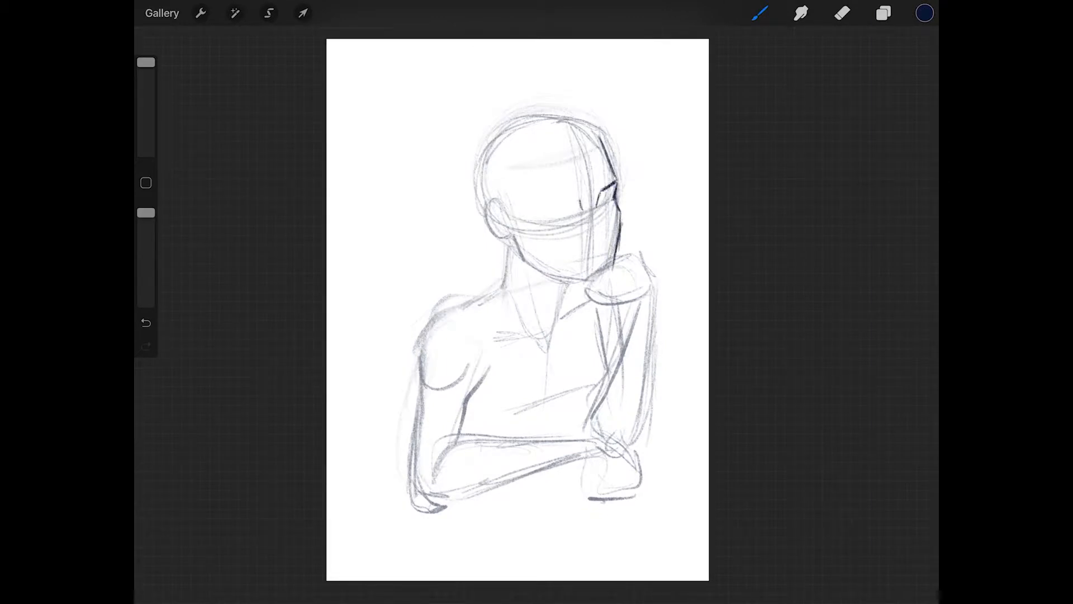
Draw darker eyebrows, eyes, nose, lips, jawline and wavy hair, and begin the chin-resting hand
left_click_drag(534, 202, 602, 195)
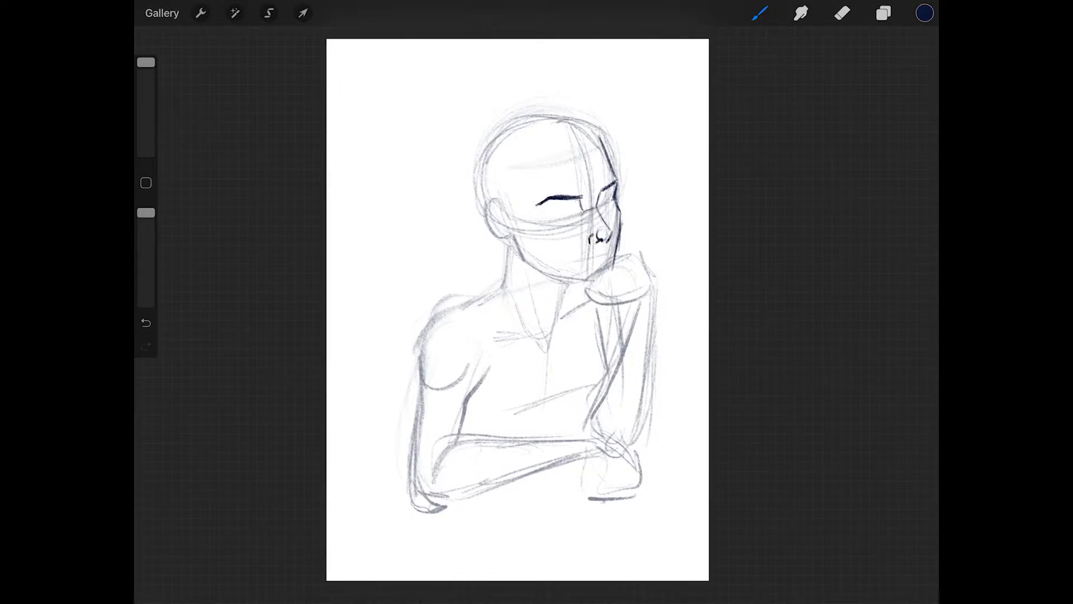
left_click_drag(585, 250, 609, 258)
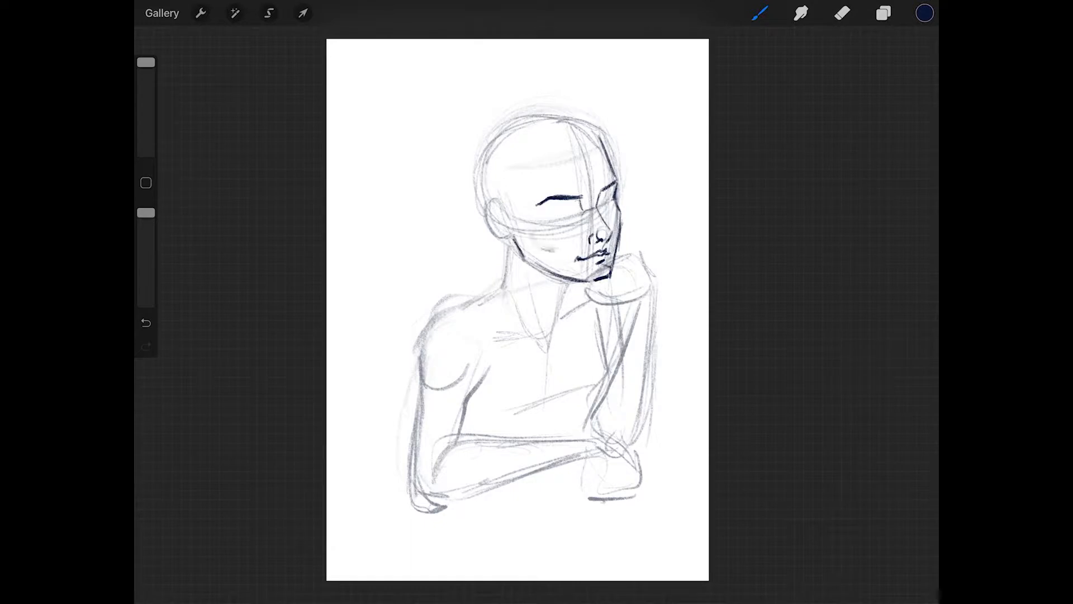
left_click_drag(548, 198, 609, 205)
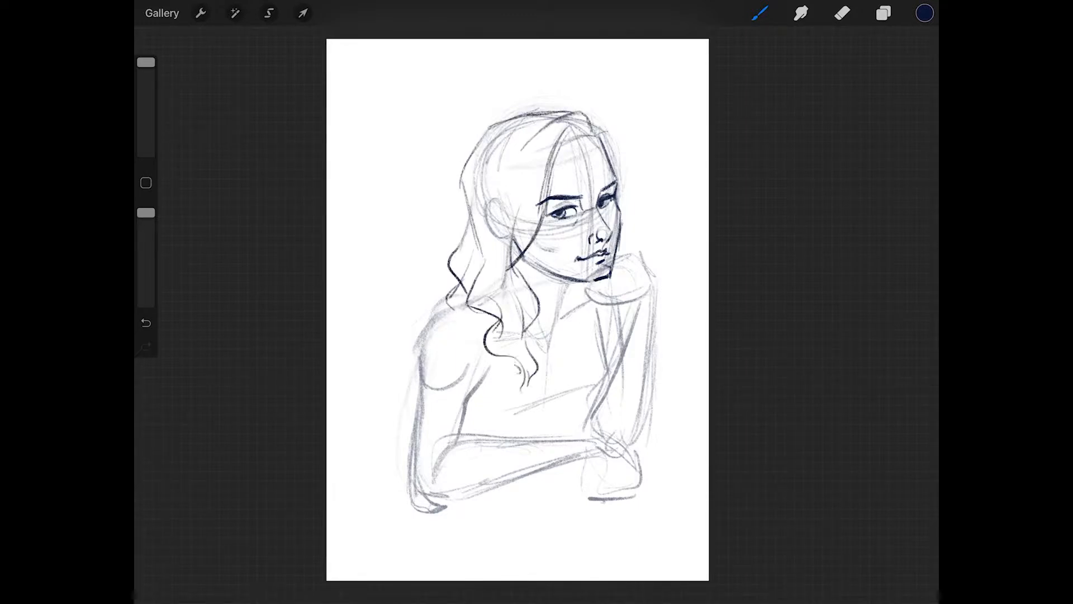
left_click_drag(615, 137, 547, 356)
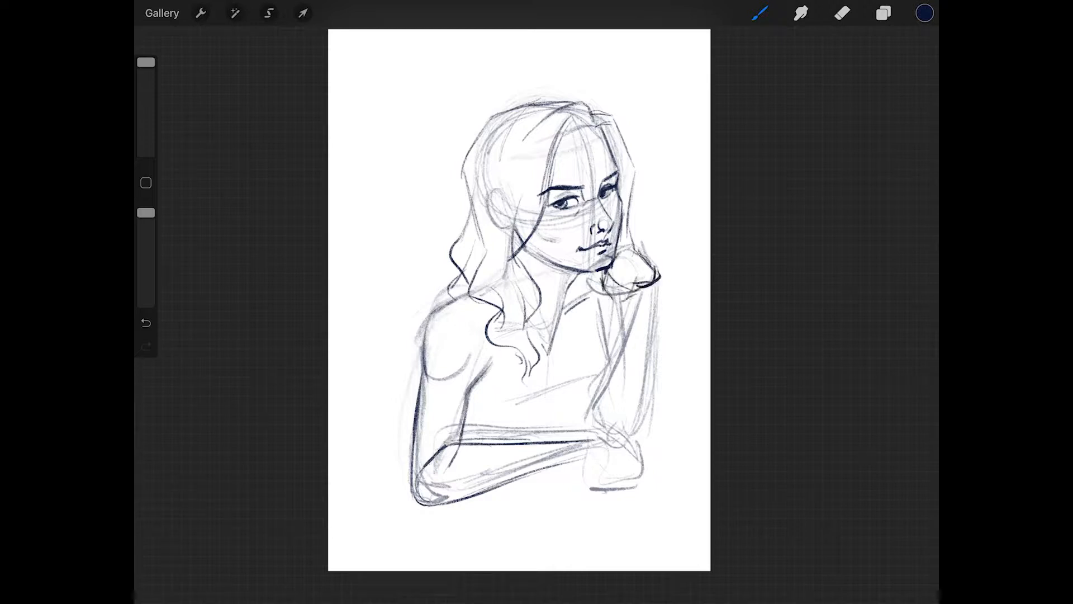
Refine the folded arms and shoulders, hide the construction layer, and detail the fist under the chin
left_click_drag(513, 308, 541, 315)
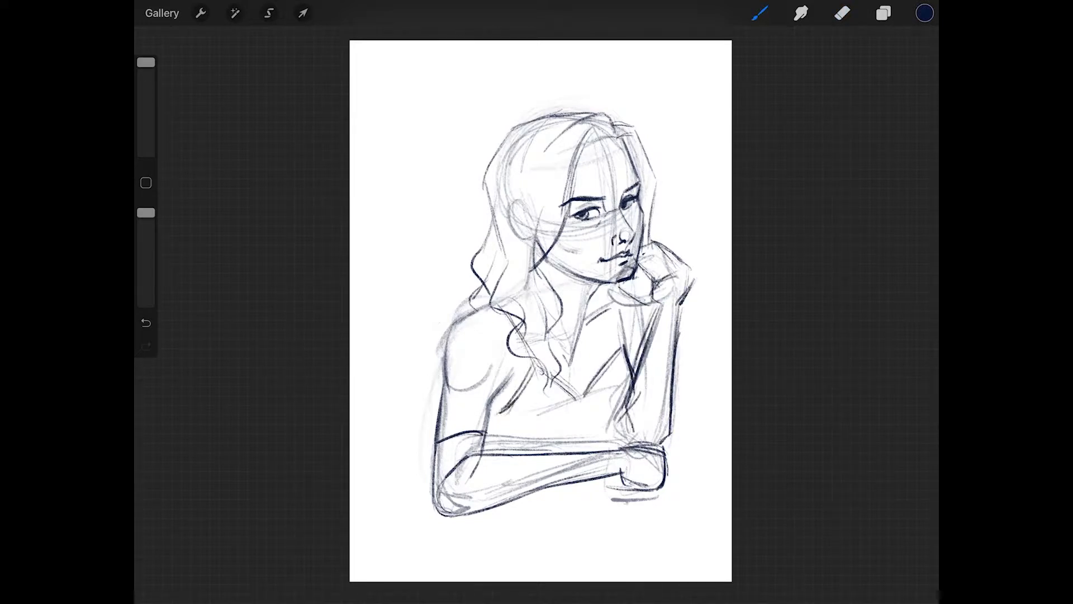
left_click(883, 13)
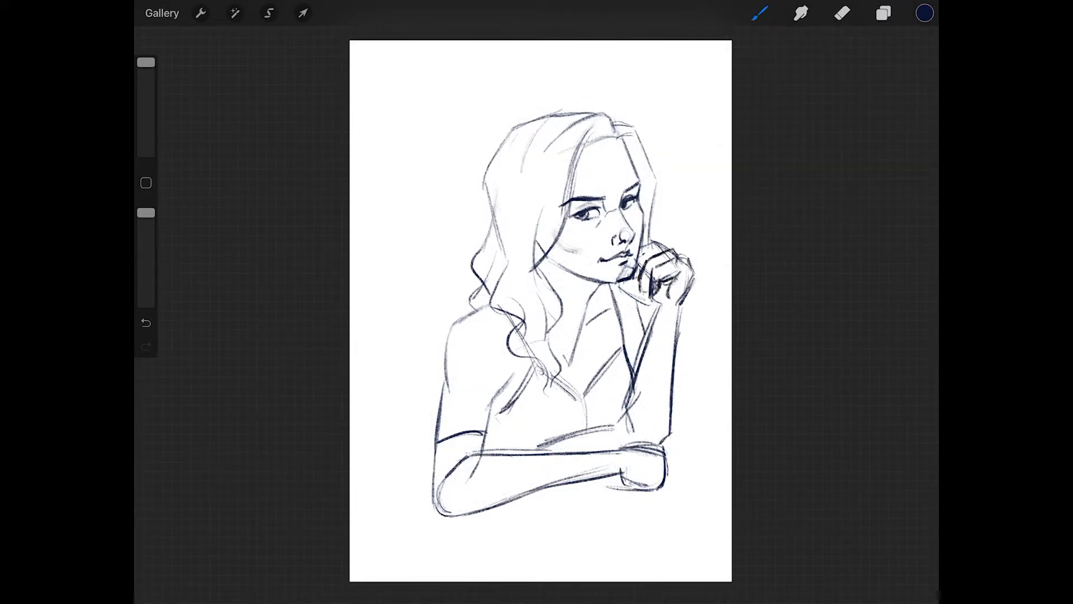
left_click_drag(650, 246, 643, 478)
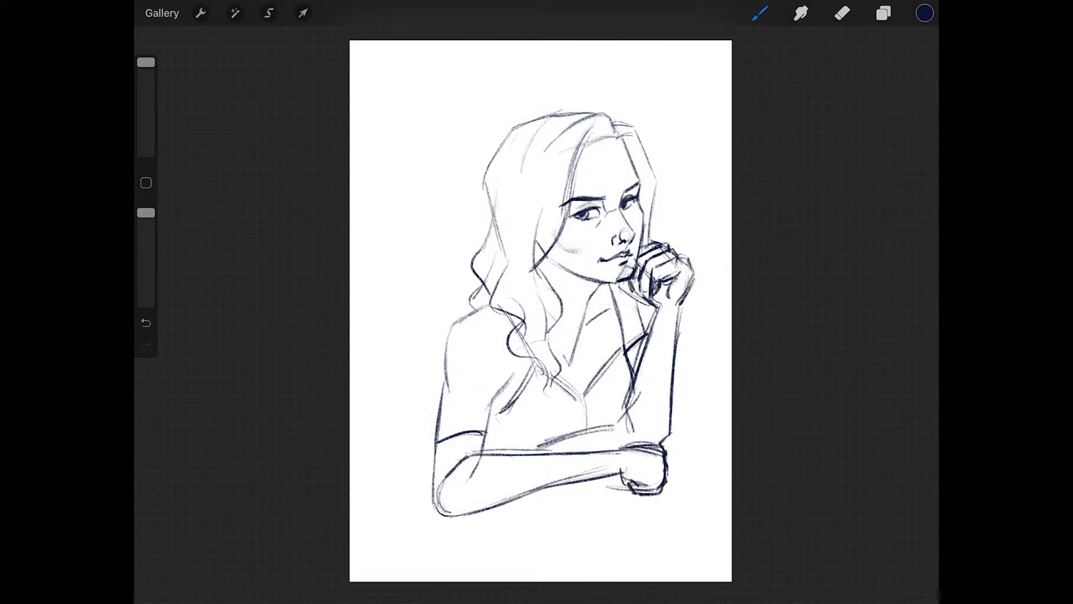
Add Layer 3 above the sketch and fade the sketch to pale gray
left_click(883, 13)
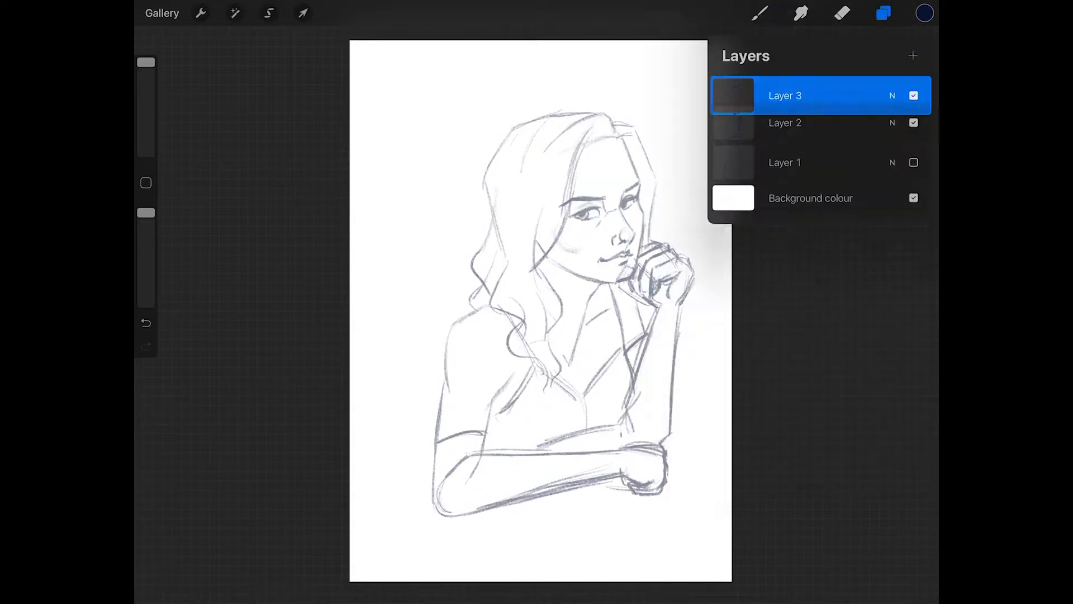
left_click(884, 13)
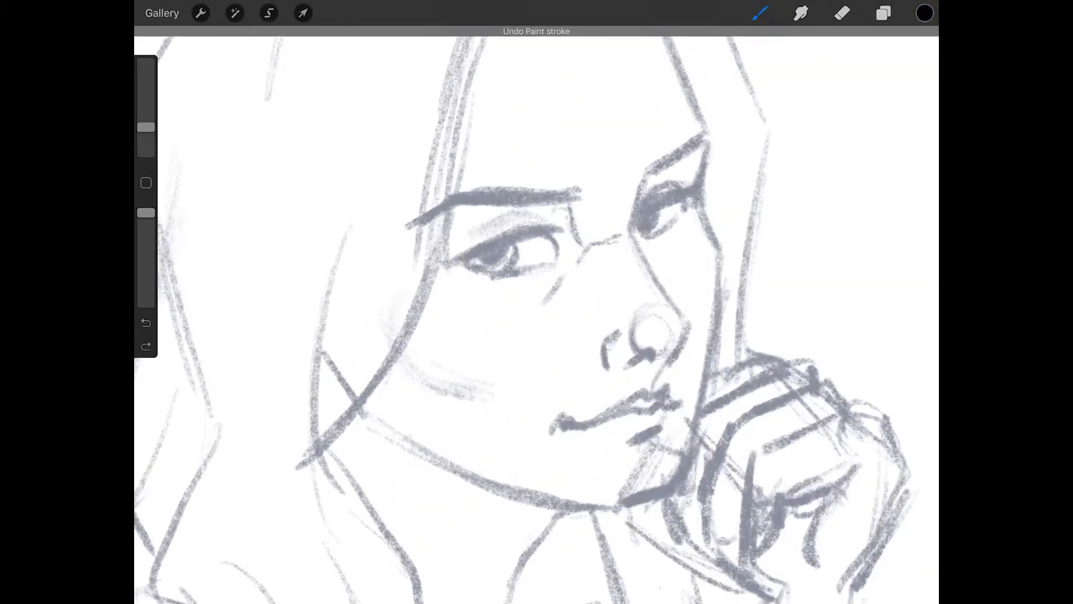
Ink the left eye, nose, far eye, lips and hair outline in black on Layer 3
left_click_drag(458, 259, 565, 230)
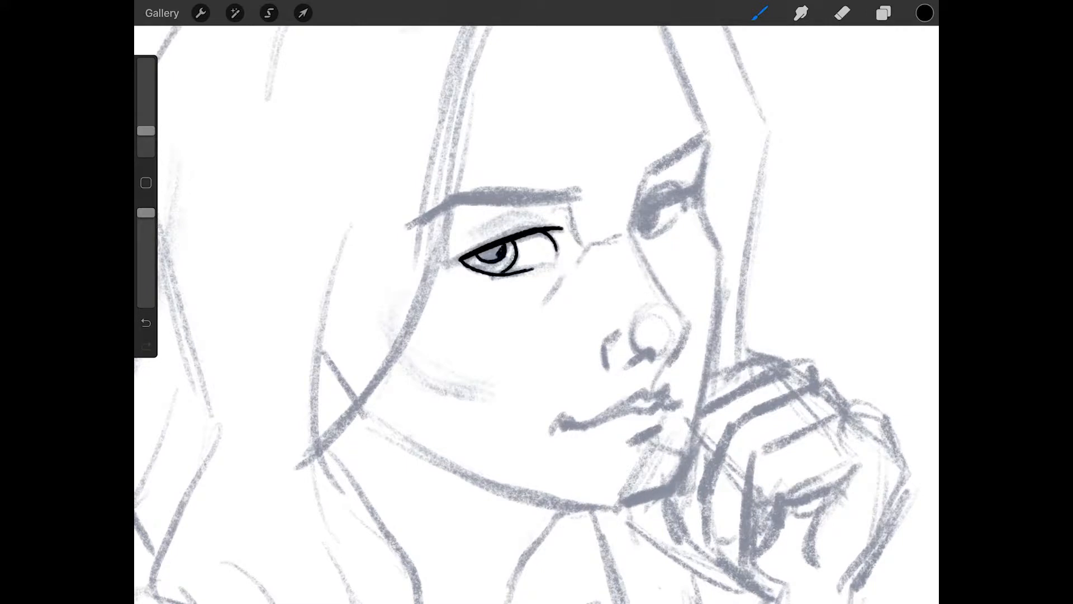
left_click_drag(633, 212, 708, 143)
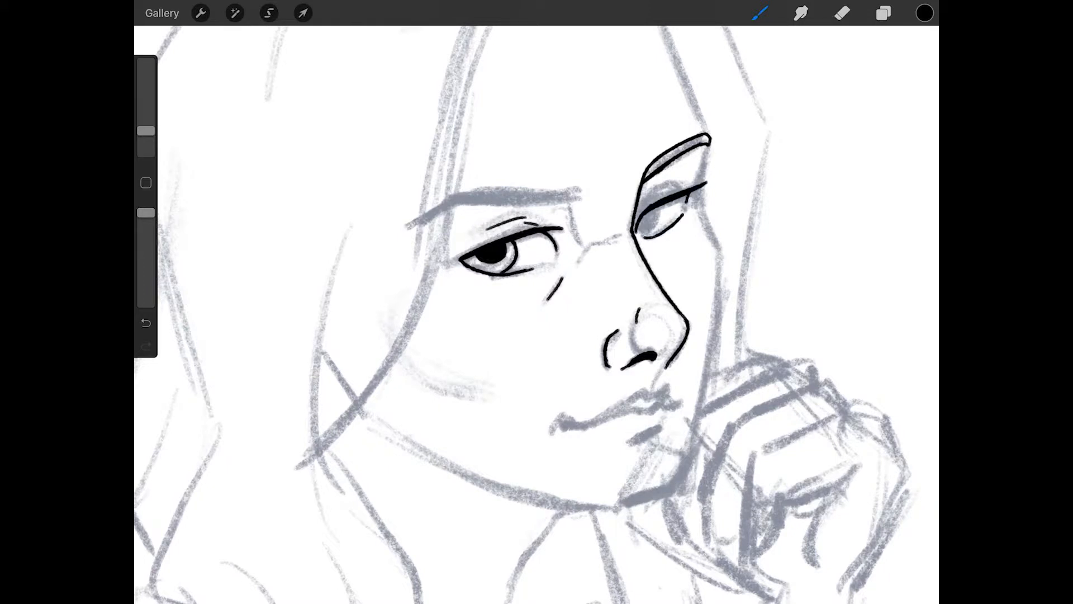
left_click(883, 12)
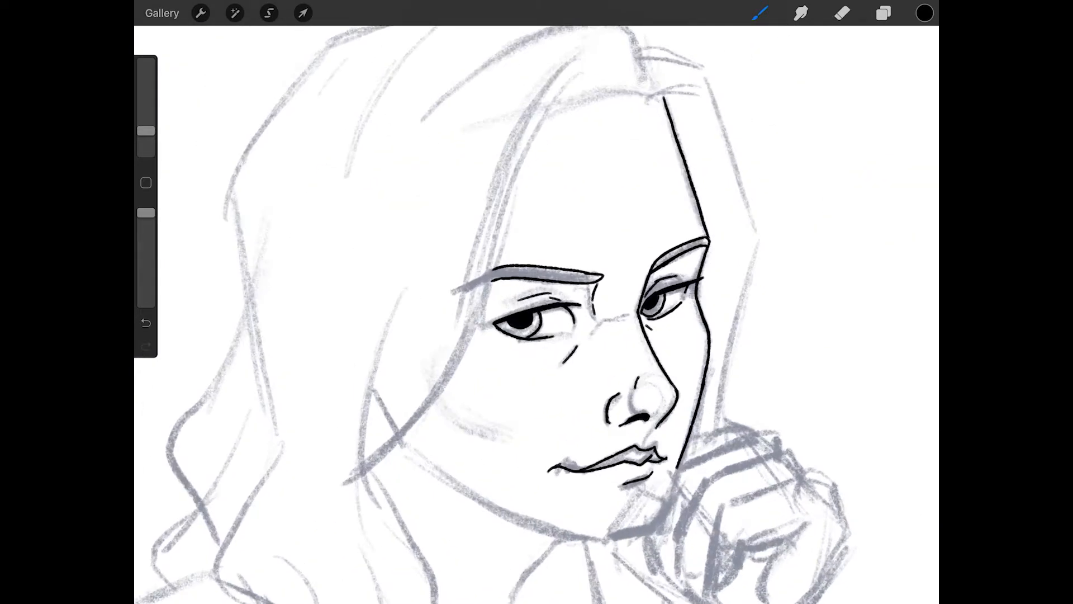
left_click_drag(400, 438, 657, 540)
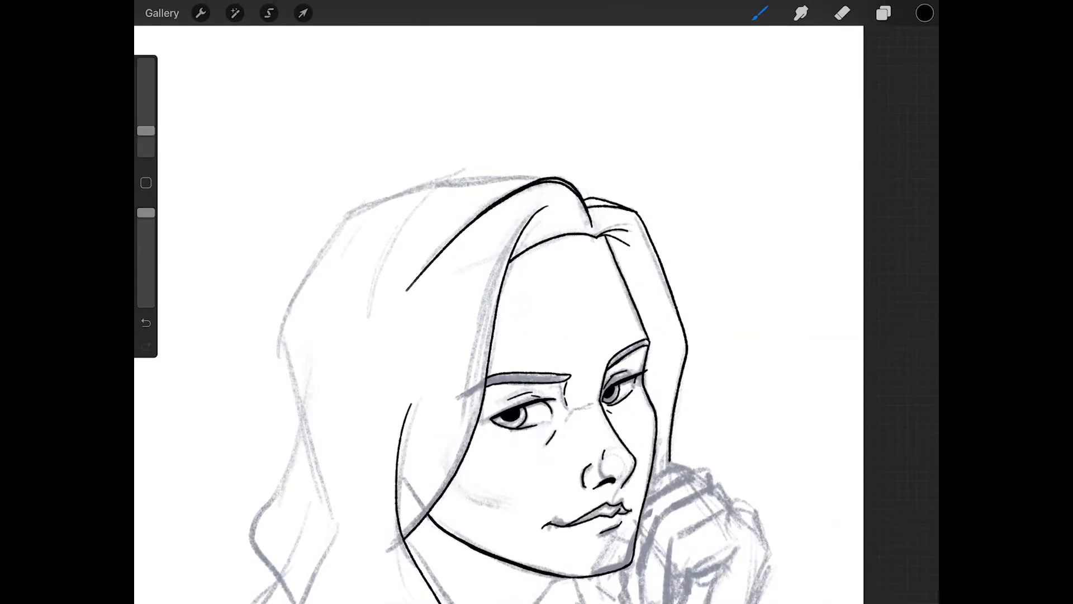
Ink the wavy hair strands, neck, shoulder and folded upper arm in black
left_click(842, 13)
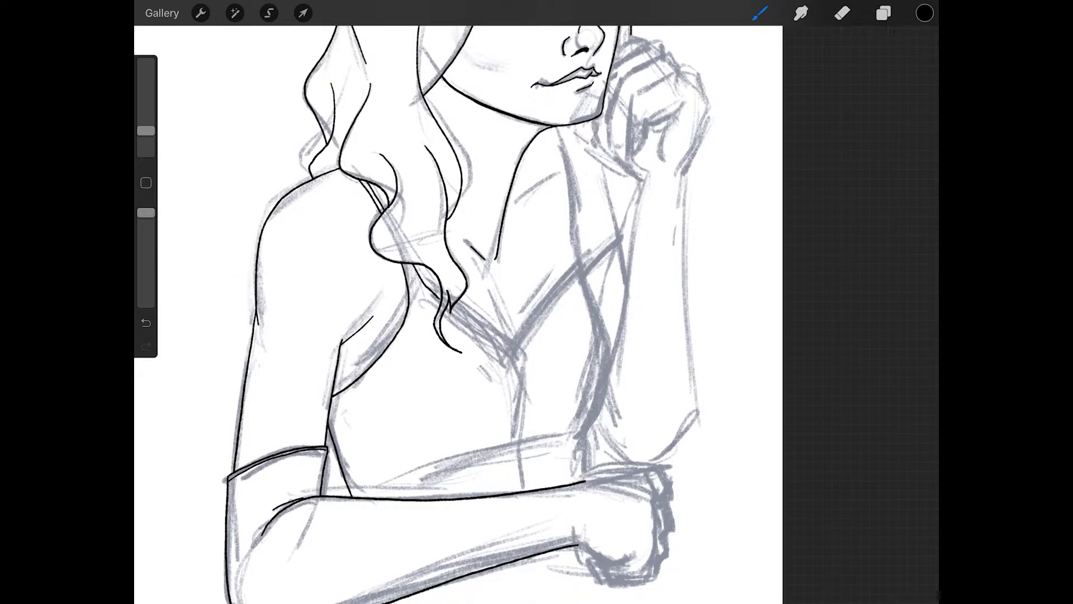
Pan to the upper body and ink the crop top straps, V neckline and raised forearm outline
left_click_drag(407, 267, 524, 339)
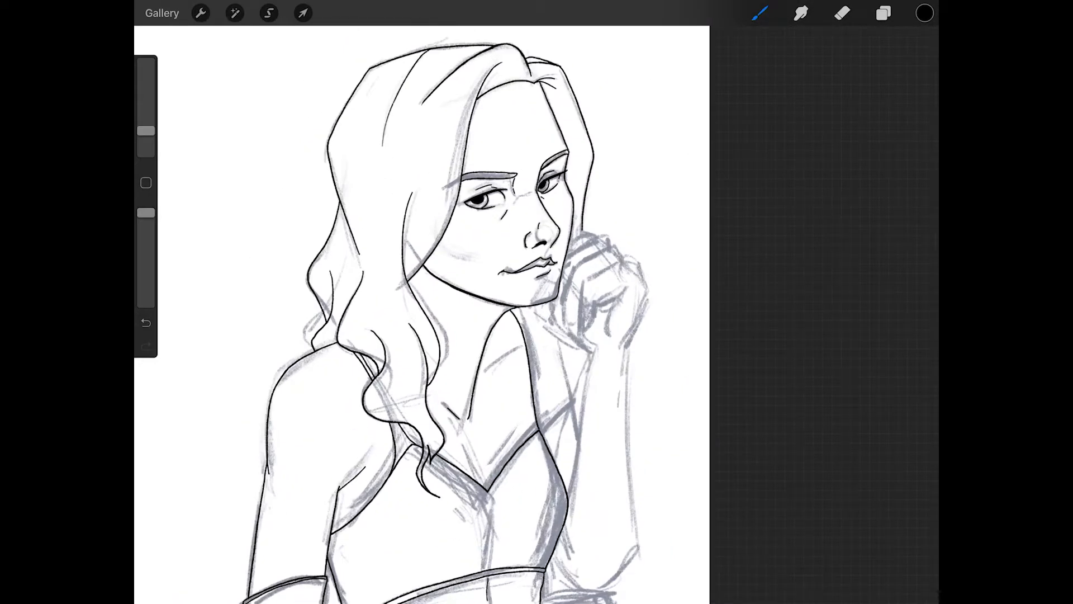
left_click_drag(509, 315, 530, 431)
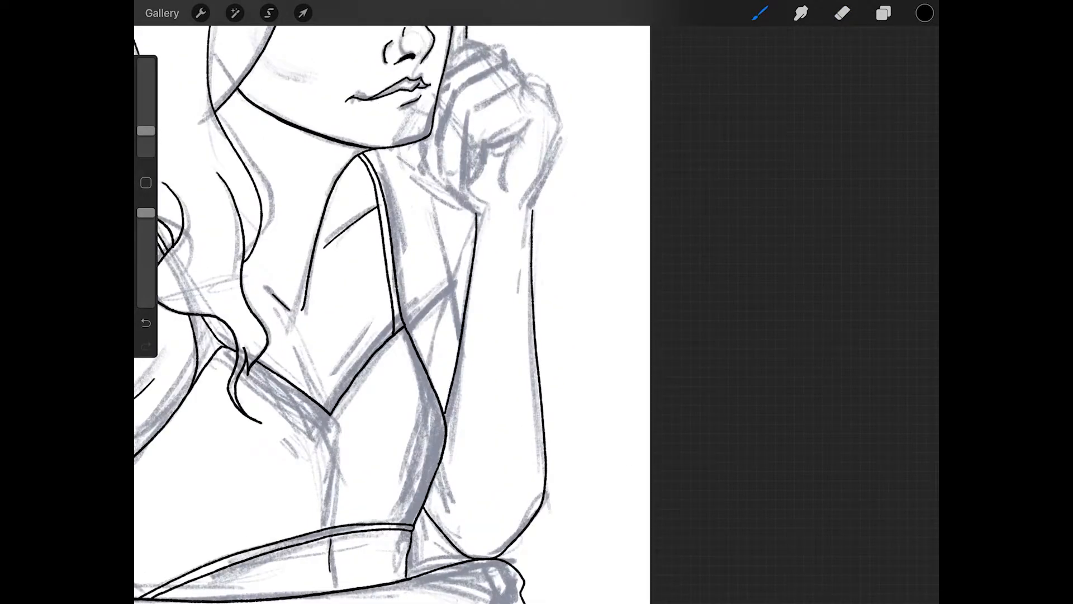
Ink the raised forearm, fist and glove edges to complete the line art
left_click_drag(411, 335, 452, 287)
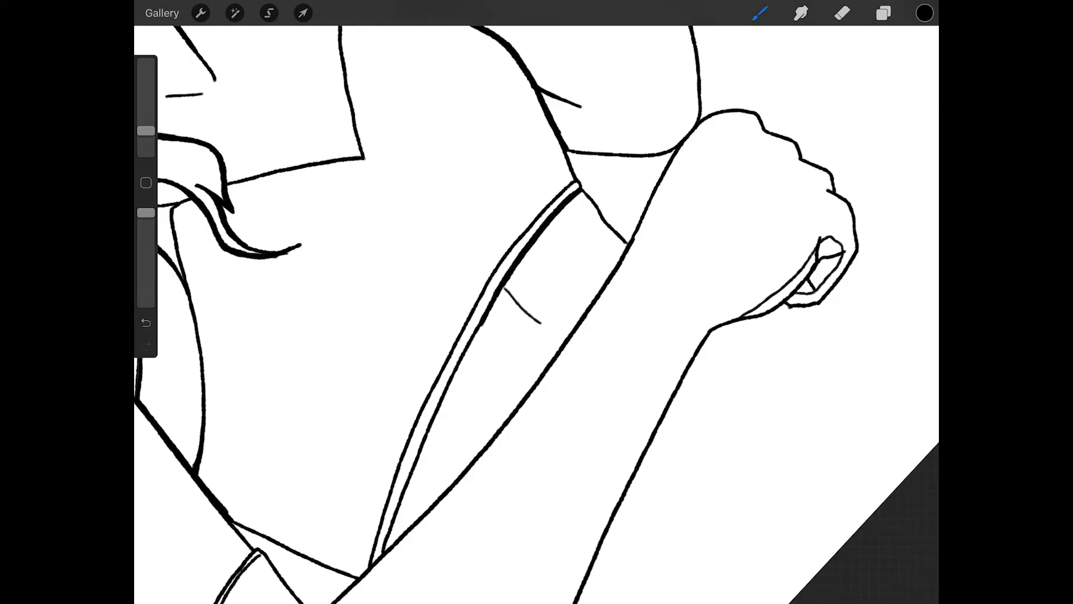
On the layer beneath the line art, fill the eyebrows dark brown and irises light blue
left_click(883, 12)
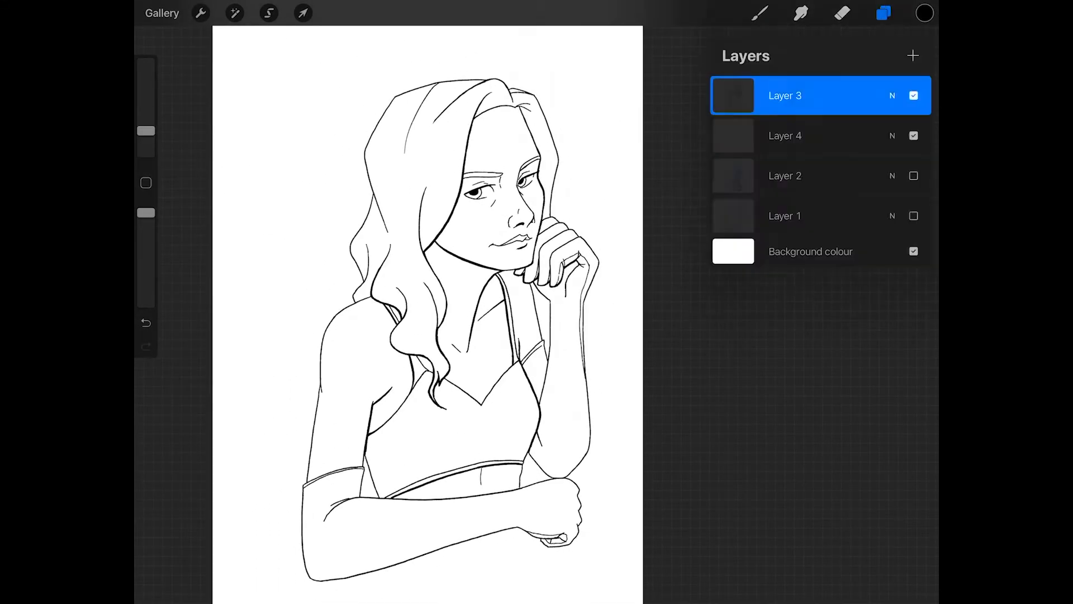
left_click(923, 12)
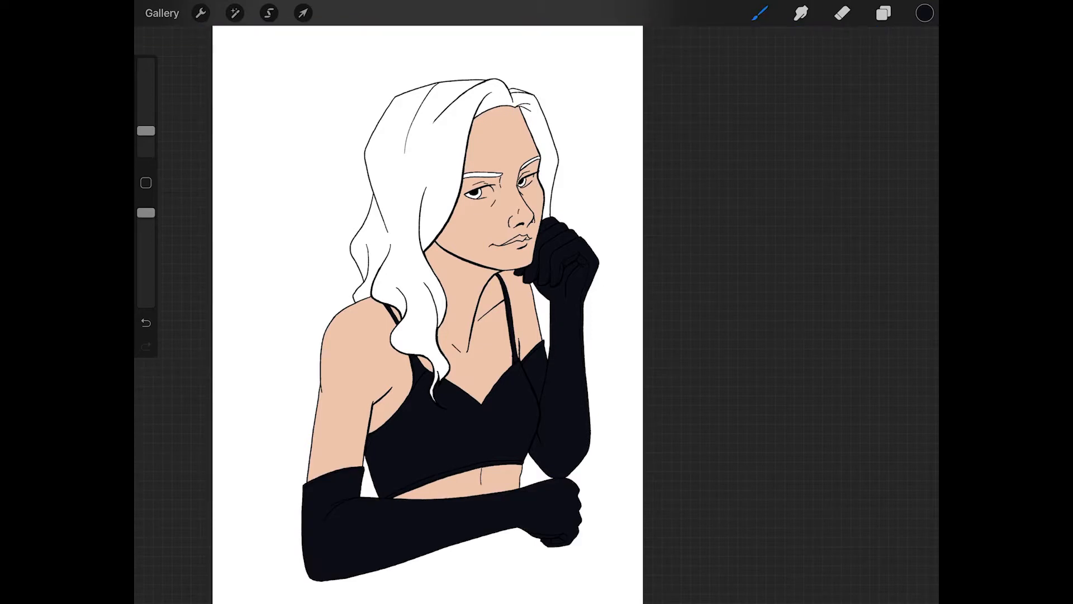
left_click(923, 12)
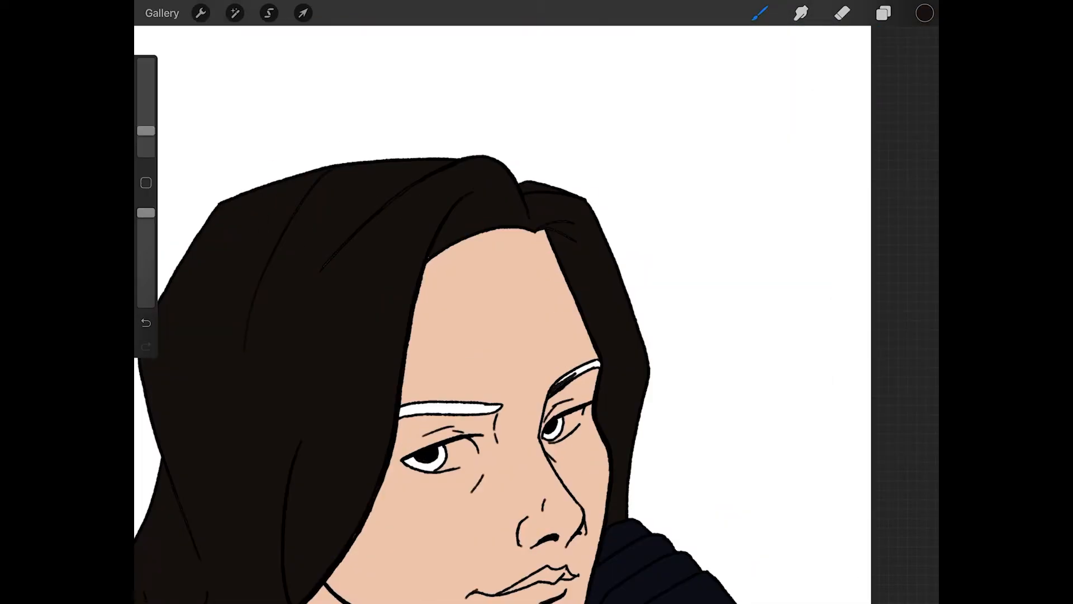
left_click(924, 12)
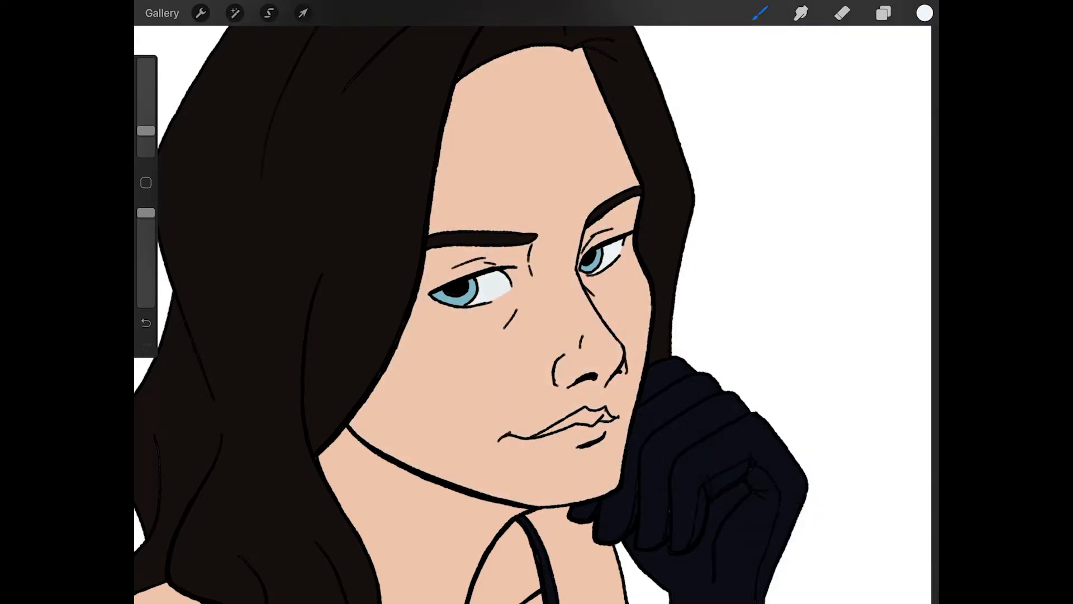
Pick a soft pink for cheek blush, then a coral-orange for the lips
left_click(925, 13)
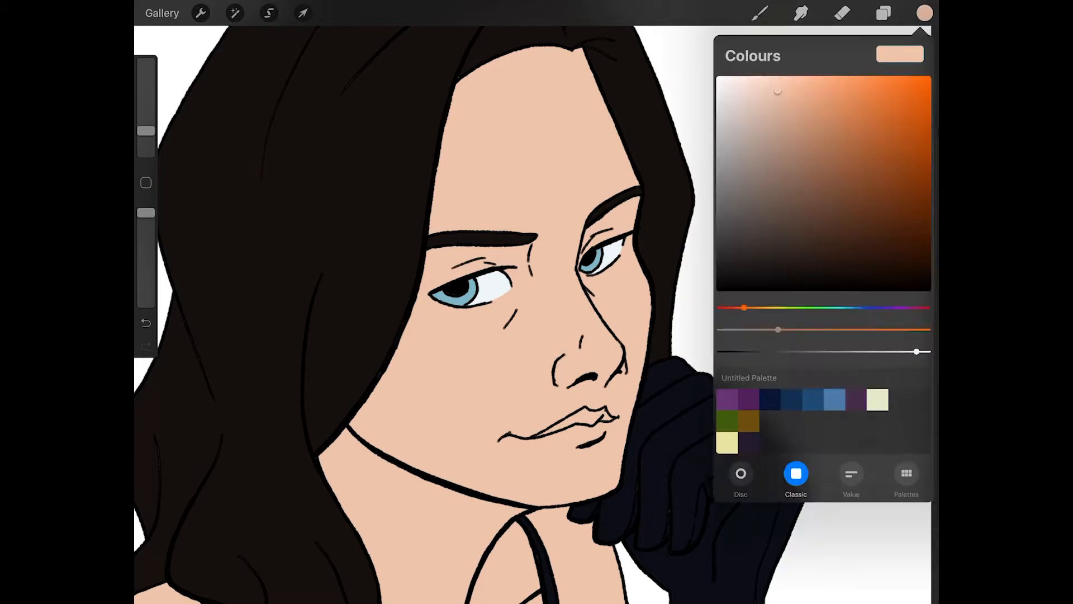
left_click(924, 12)
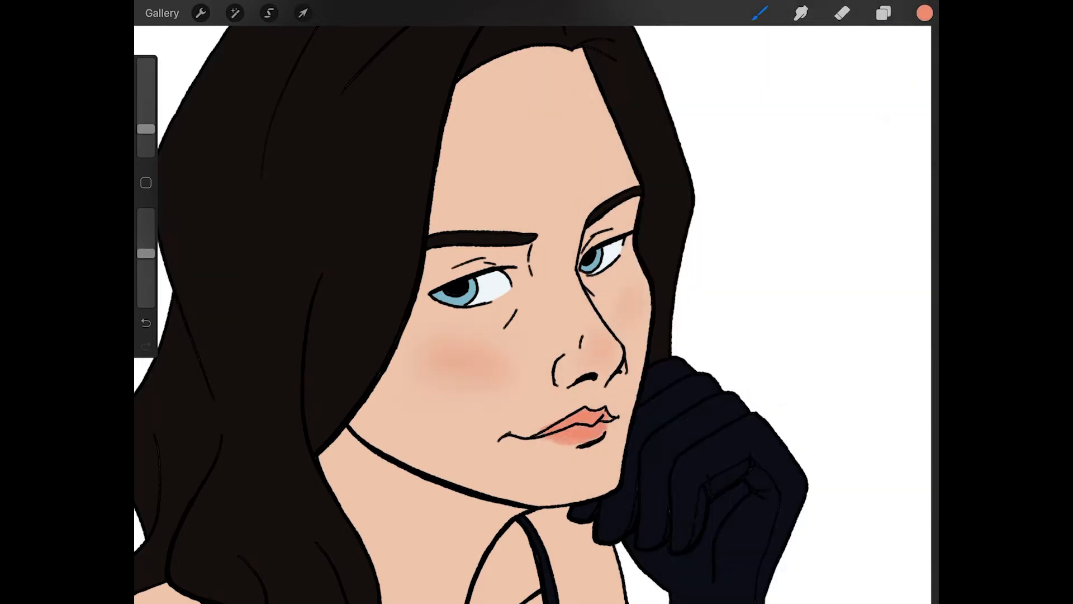
left_click(923, 13)
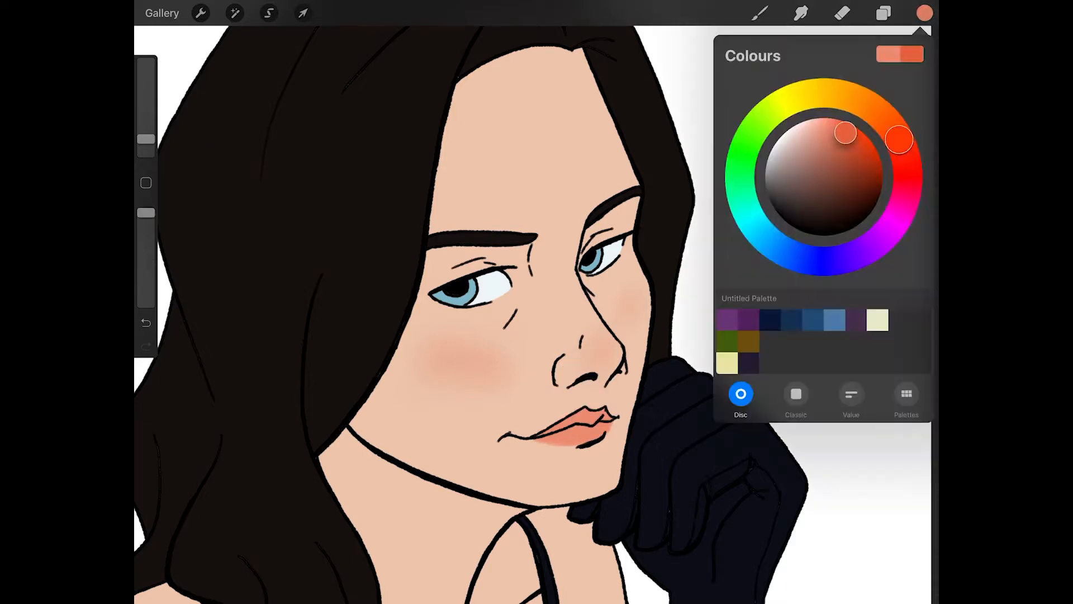
left_click(923, 12)
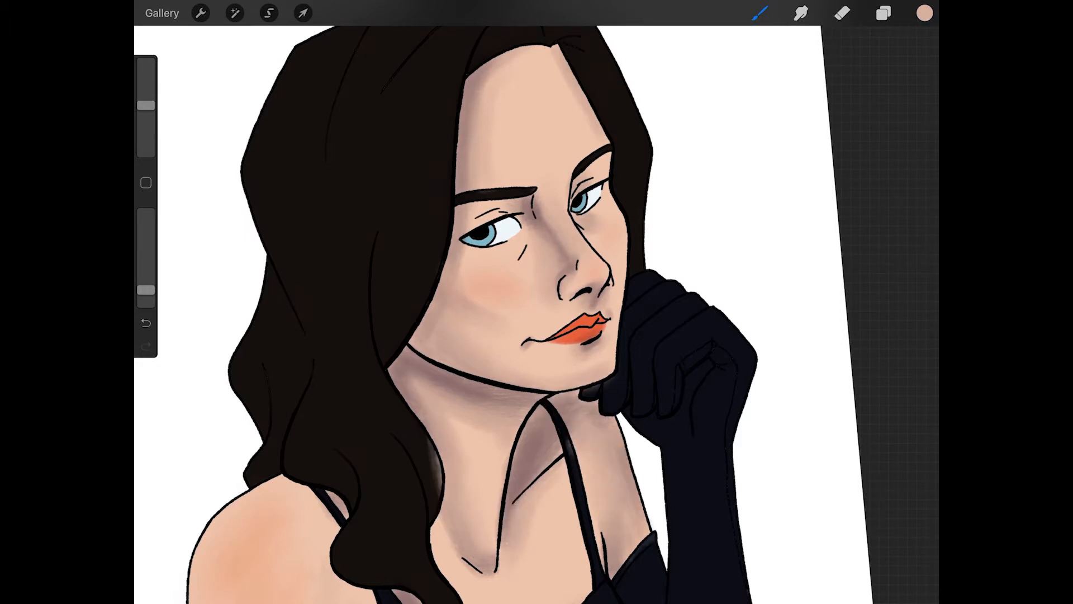
Choose a muted mauve on the colour Disc for face and nose shadows
left_click(924, 12)
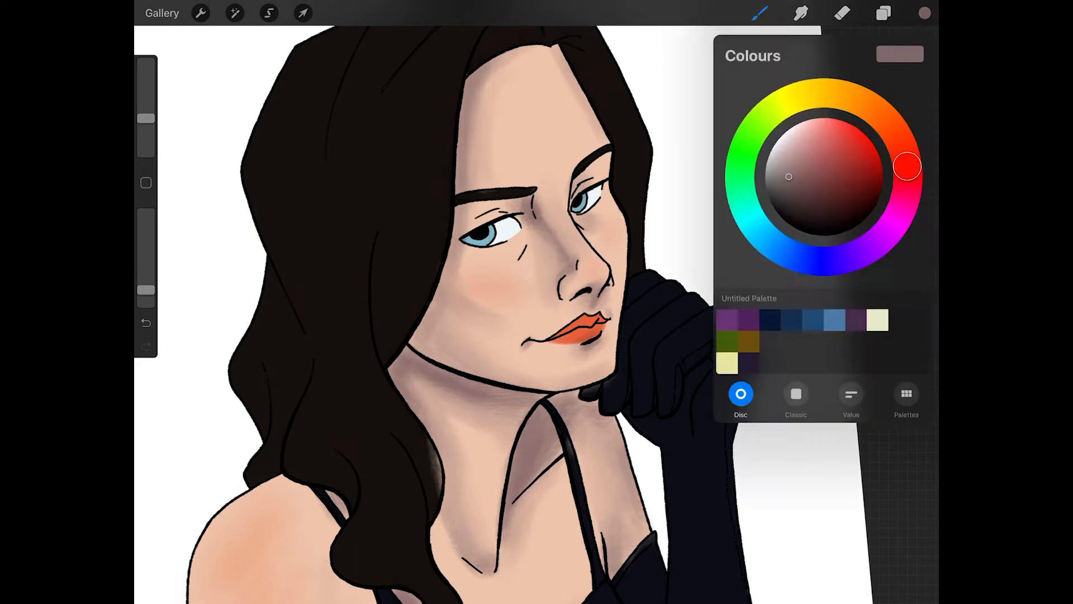
left_click(923, 13)
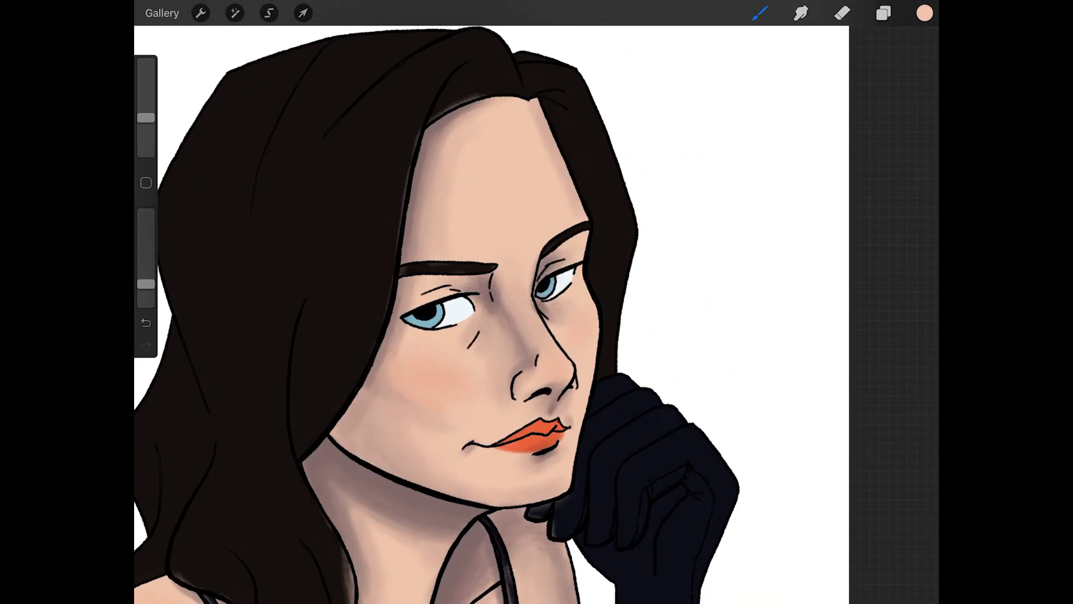
Select Layer 5, the Multiply 72% shading layer, for purple shadows
left_click(883, 13)
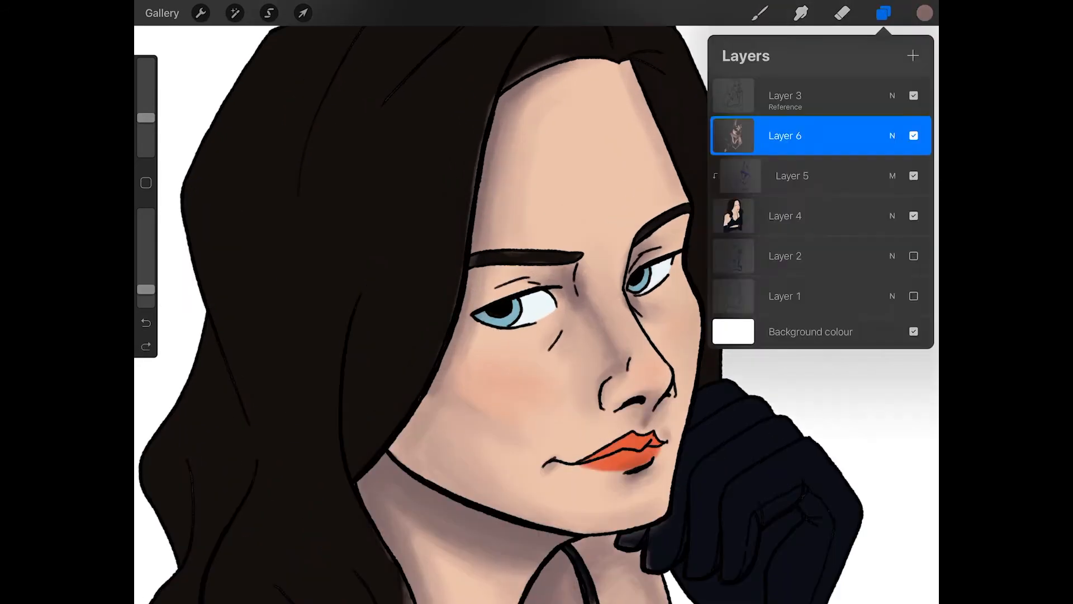
left_click(791, 176)
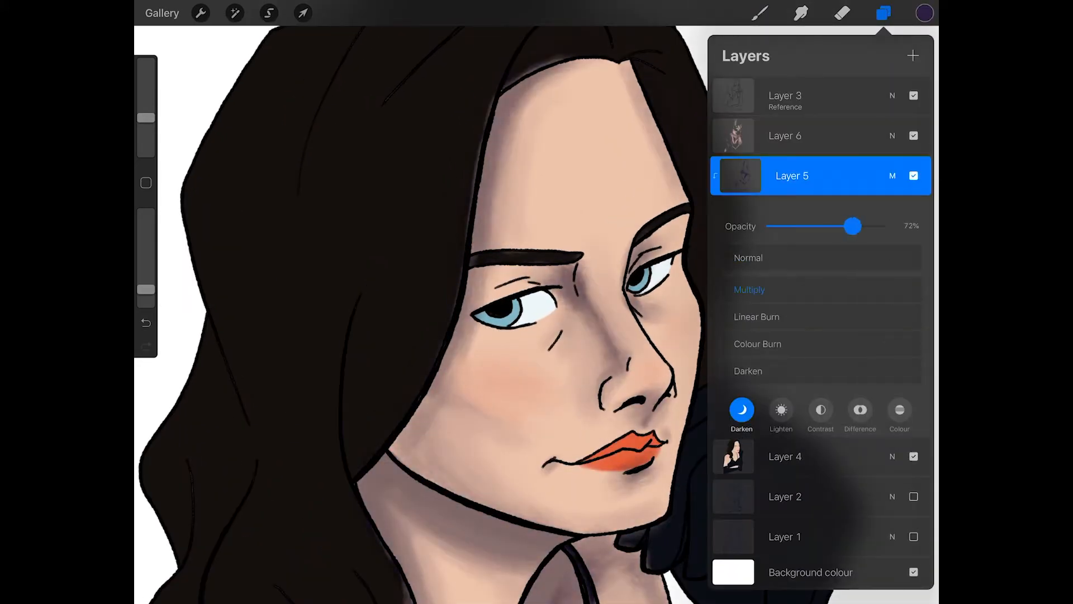
left_click(883, 13)
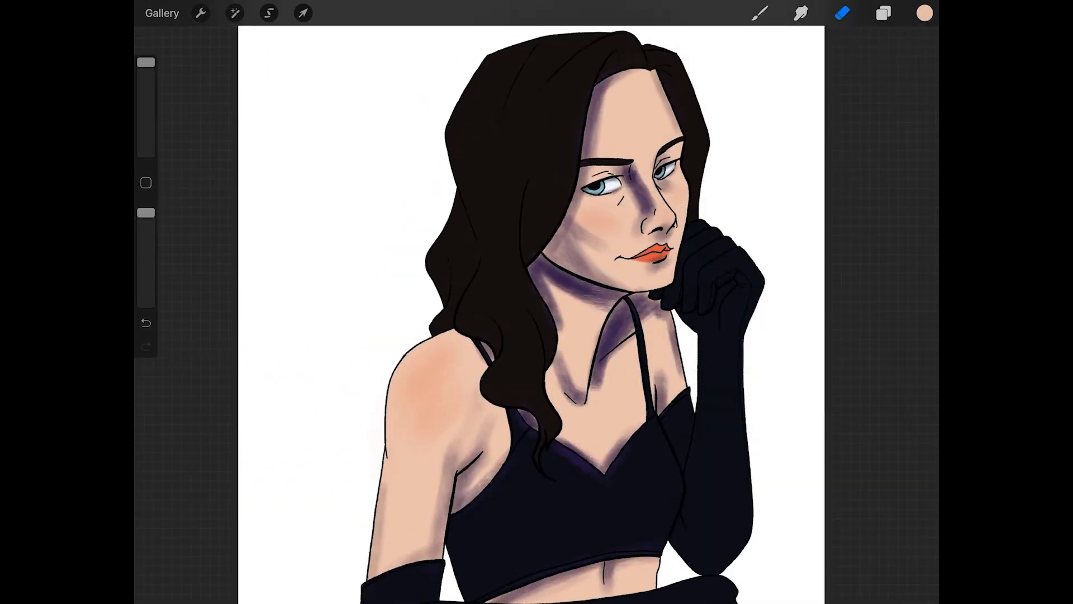
Toggle Layer 6 visibility to compare shading, then add Layer 7 above Layer 5
left_click(883, 13)
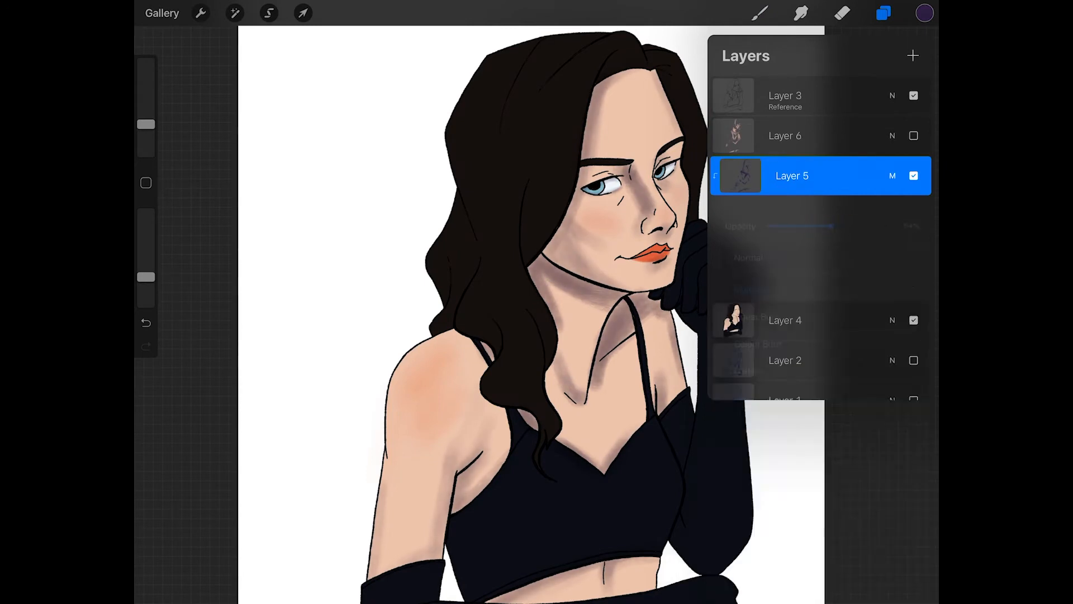
left_click(883, 12)
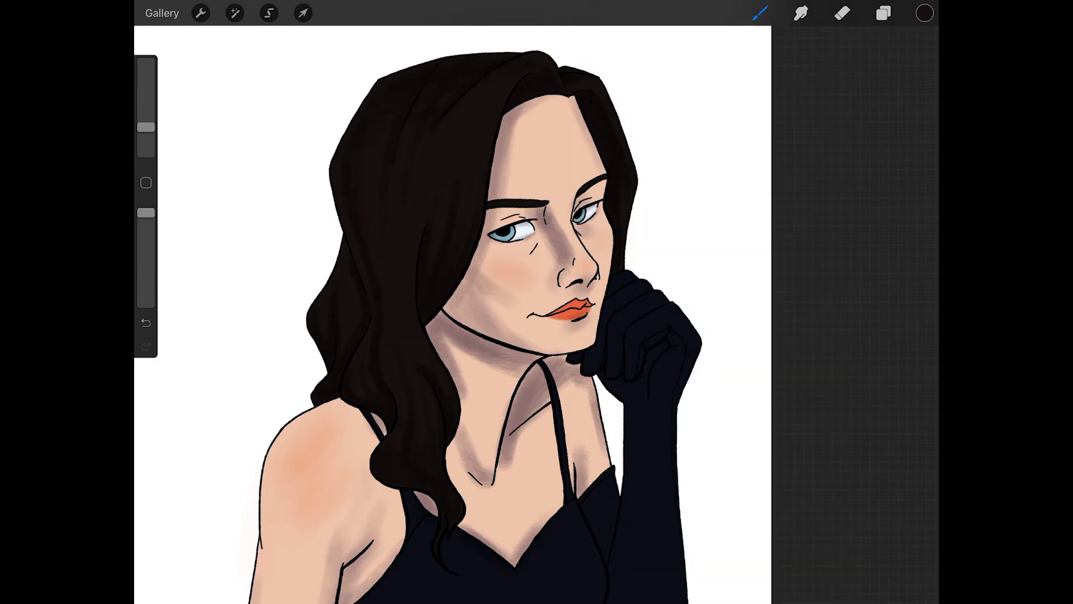
left_click(883, 12)
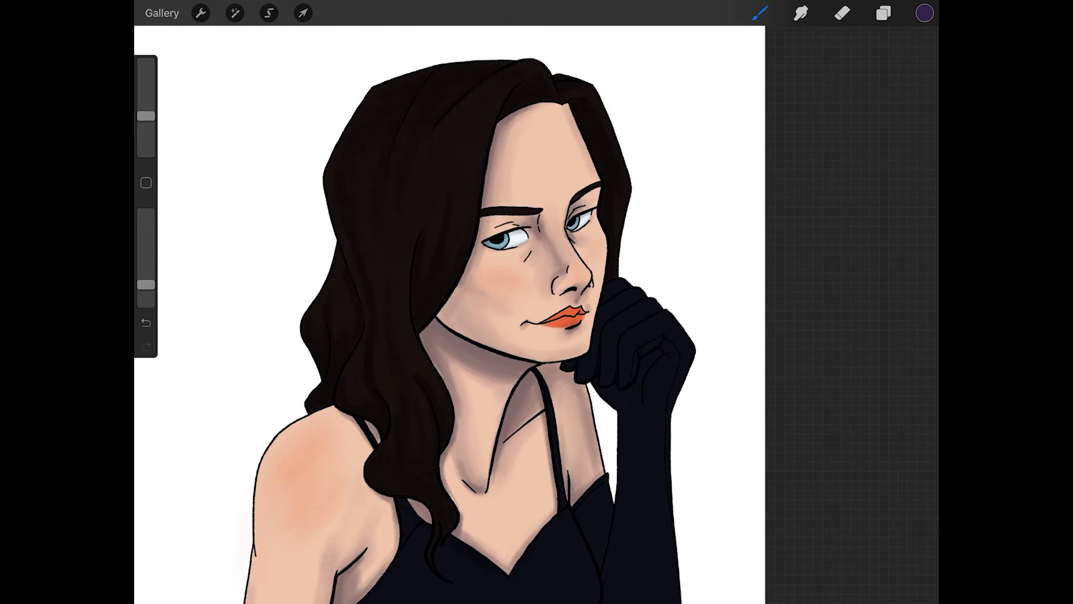
left_click(883, 12)
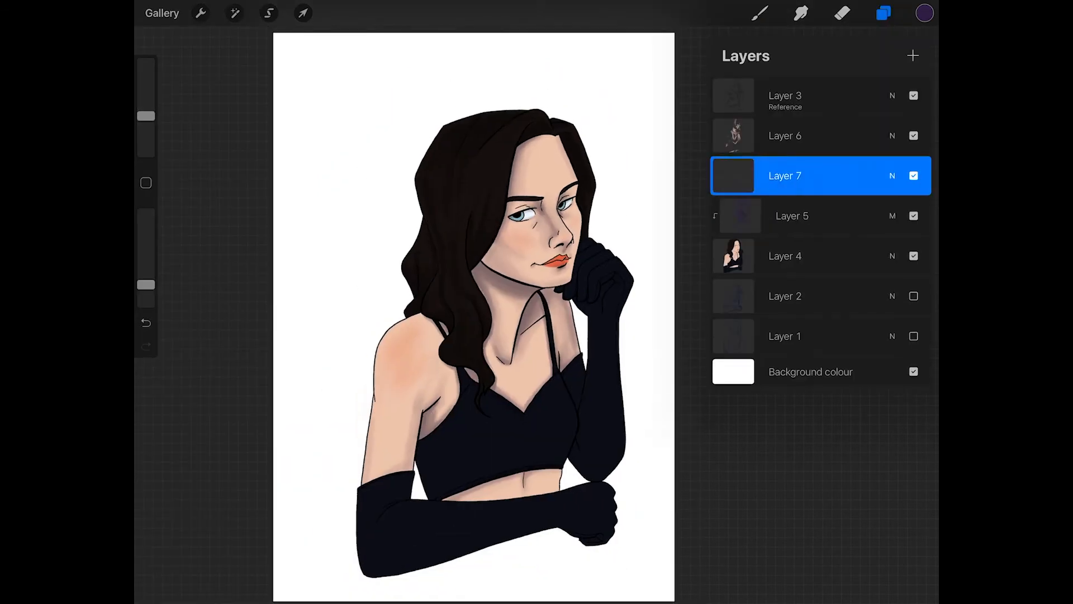
Set Layer 7 to Screen with clipping for highlights, and pick dark navy blue
left_click(882, 12)
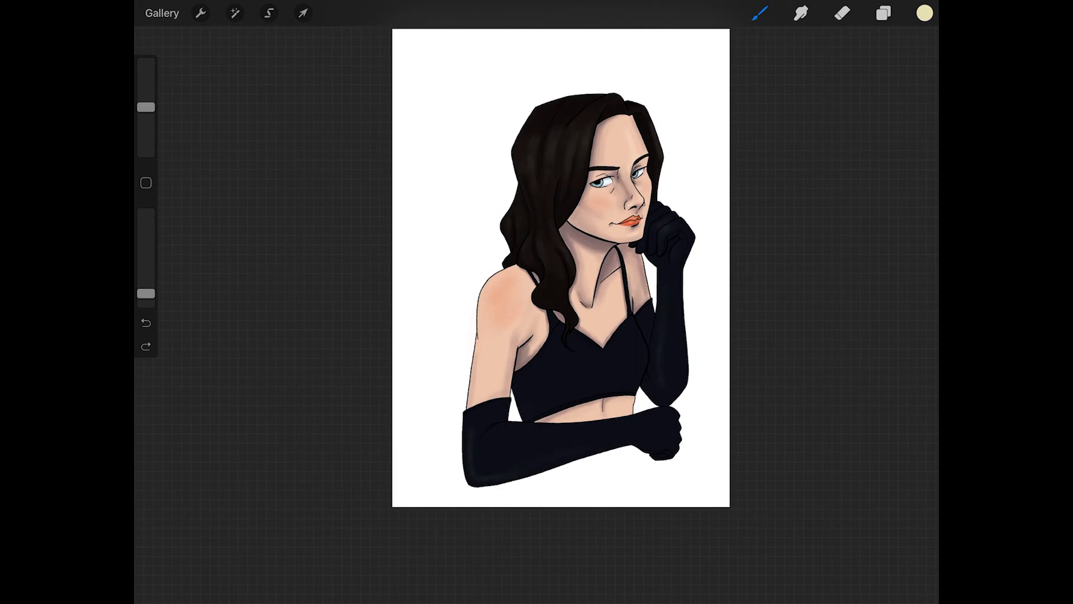
left_click(883, 12)
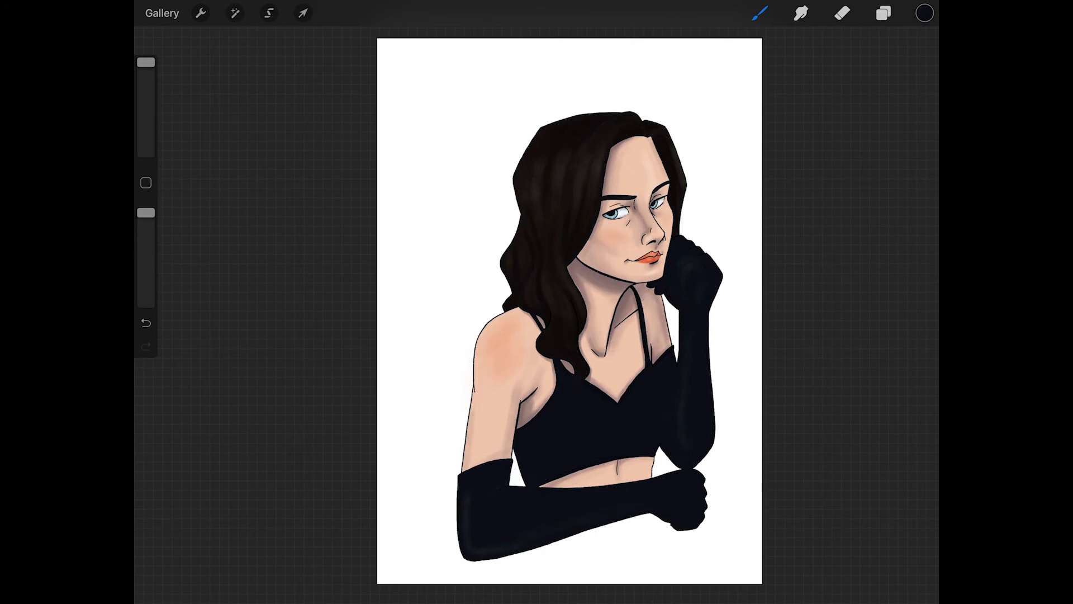
left_click(923, 12)
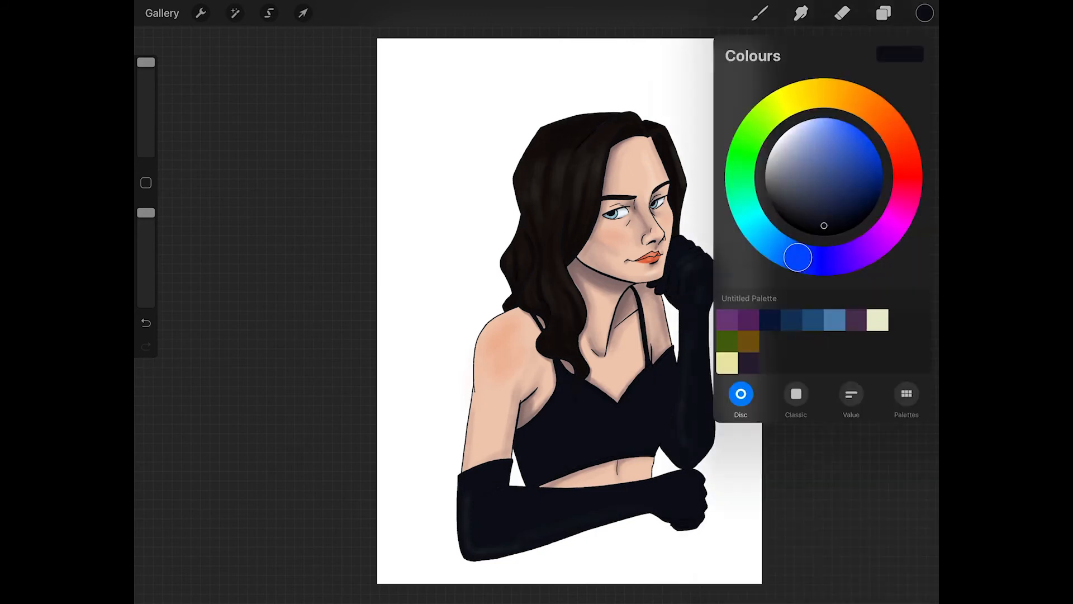
left_click(924, 13)
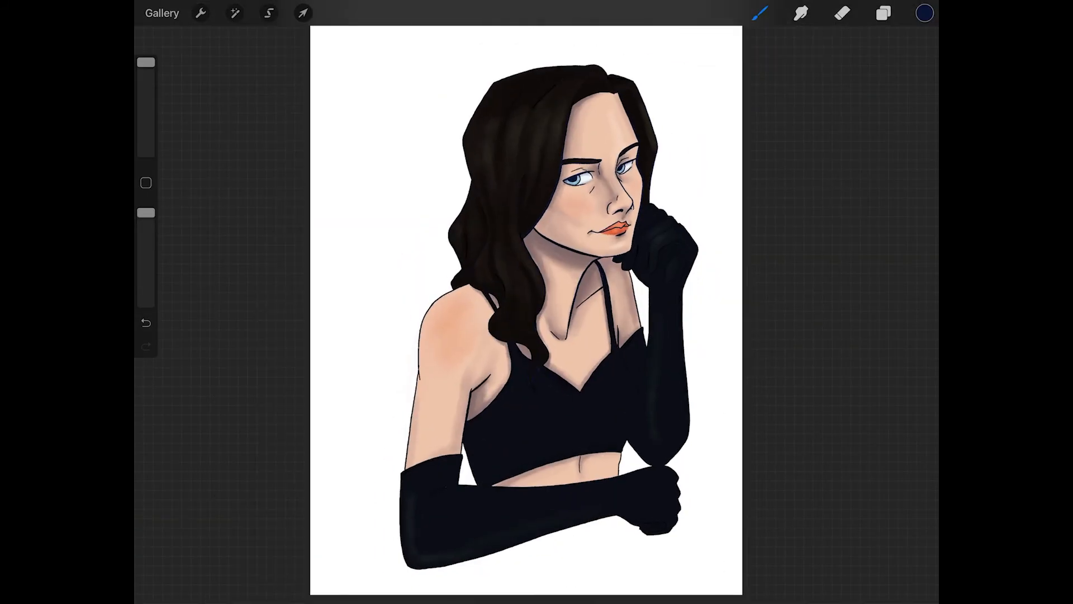
left_click(883, 12)
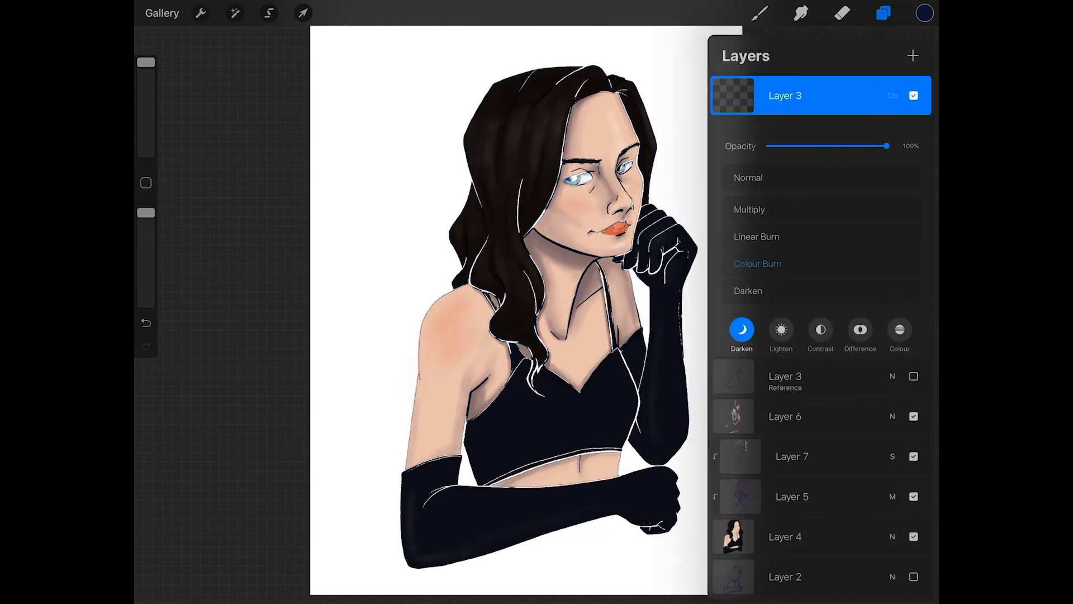
Change the background colour to gray in the Classic picker and confirm
left_click(749, 209)
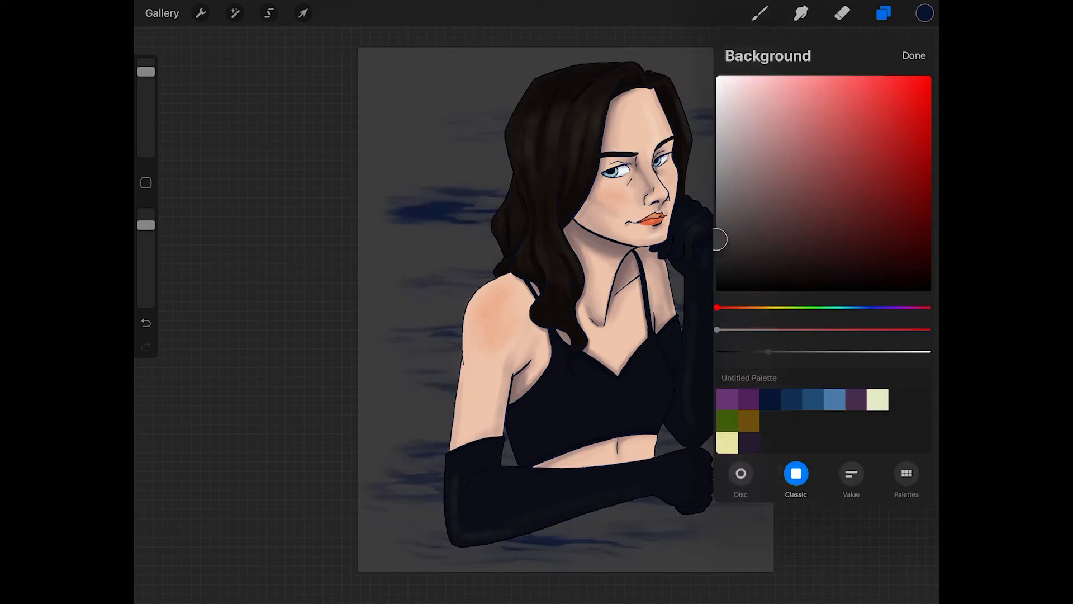
left_click(914, 55)
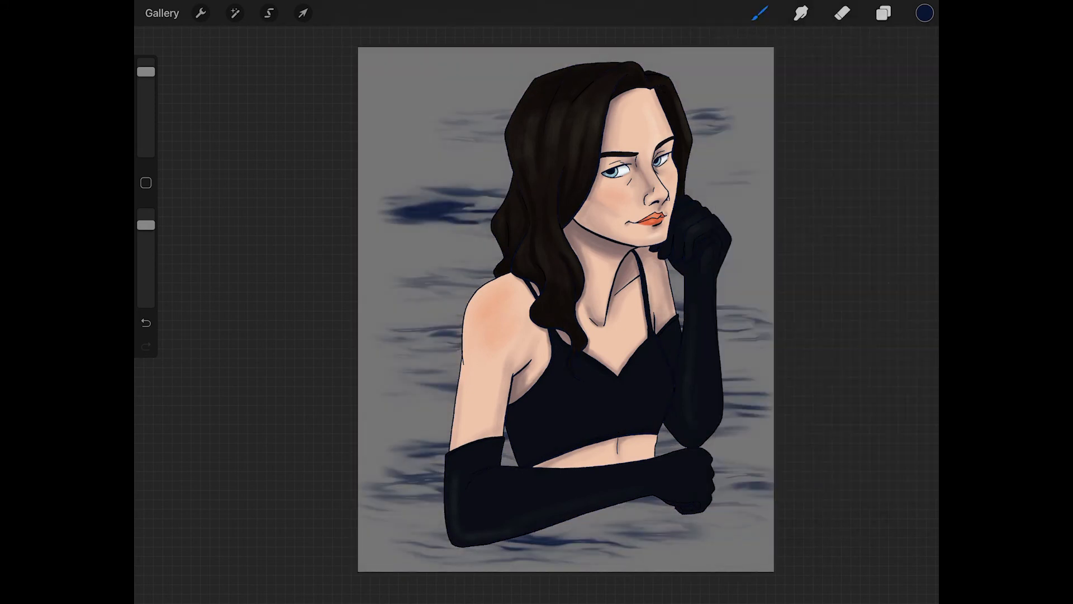